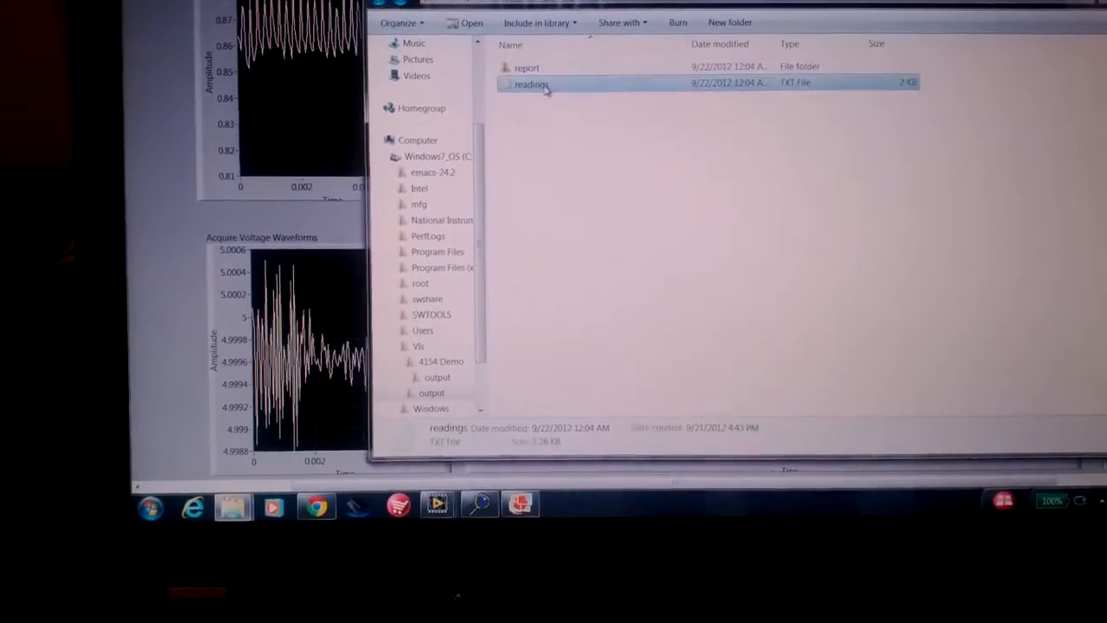
{"action": "double_click", "coordinate": [533, 83]}
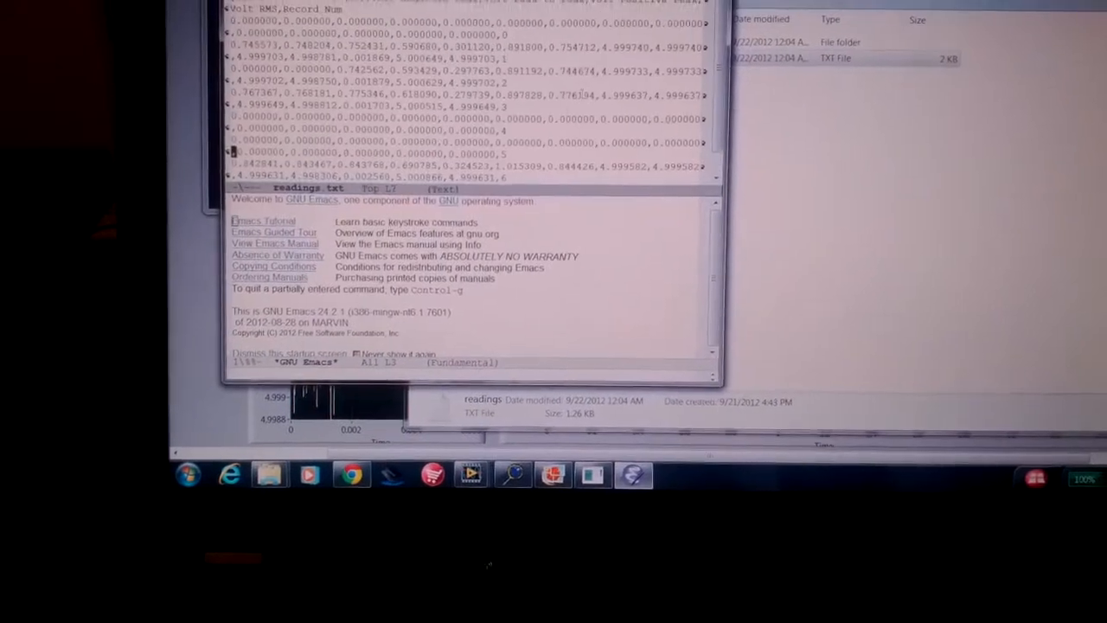
{"action": "scroll", "scroll_direction": "down", "scroll_amount": 3}
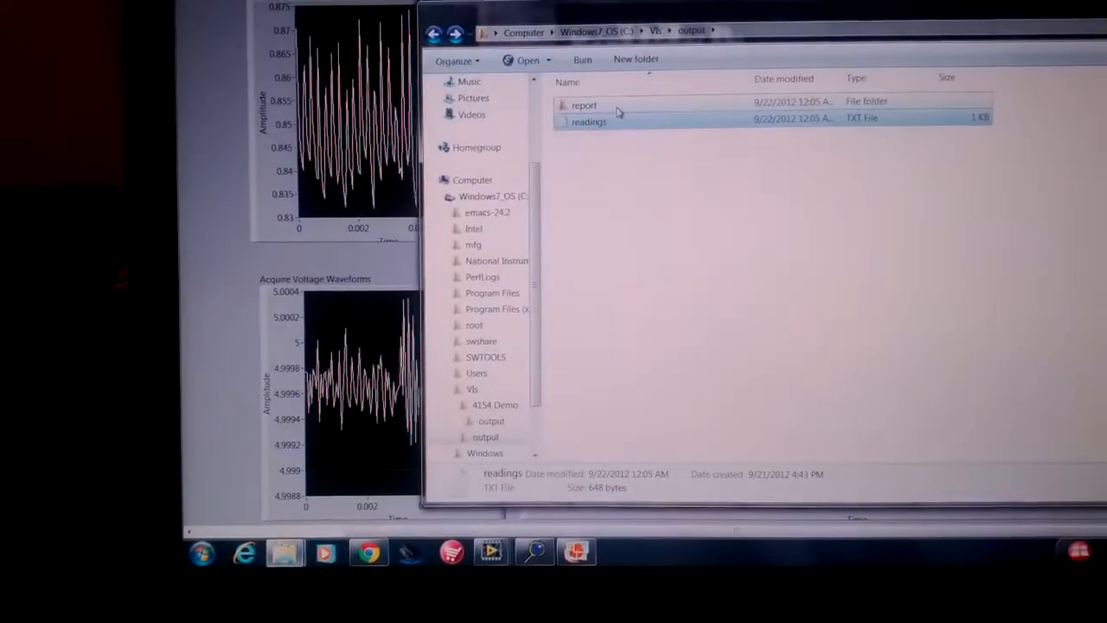
{"action": "double_click", "coordinate": [585, 105]}
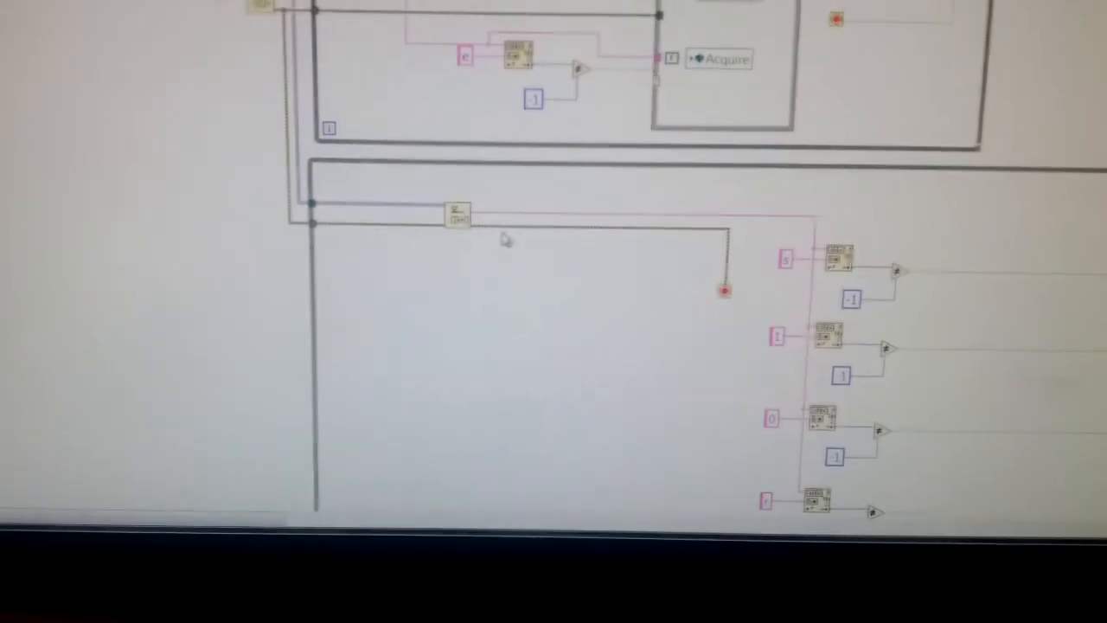
{"action": "scroll", "scroll_direction": "down", "scroll_amount": 3}
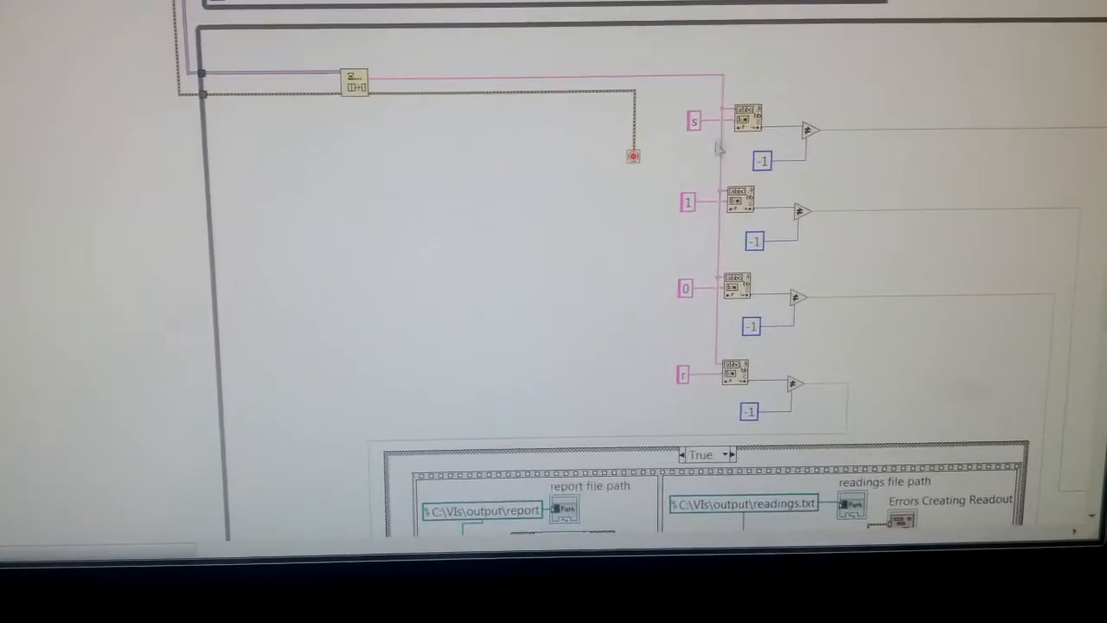
{"action": "scroll", "scroll_direction": "down", "scroll_amount": 3}
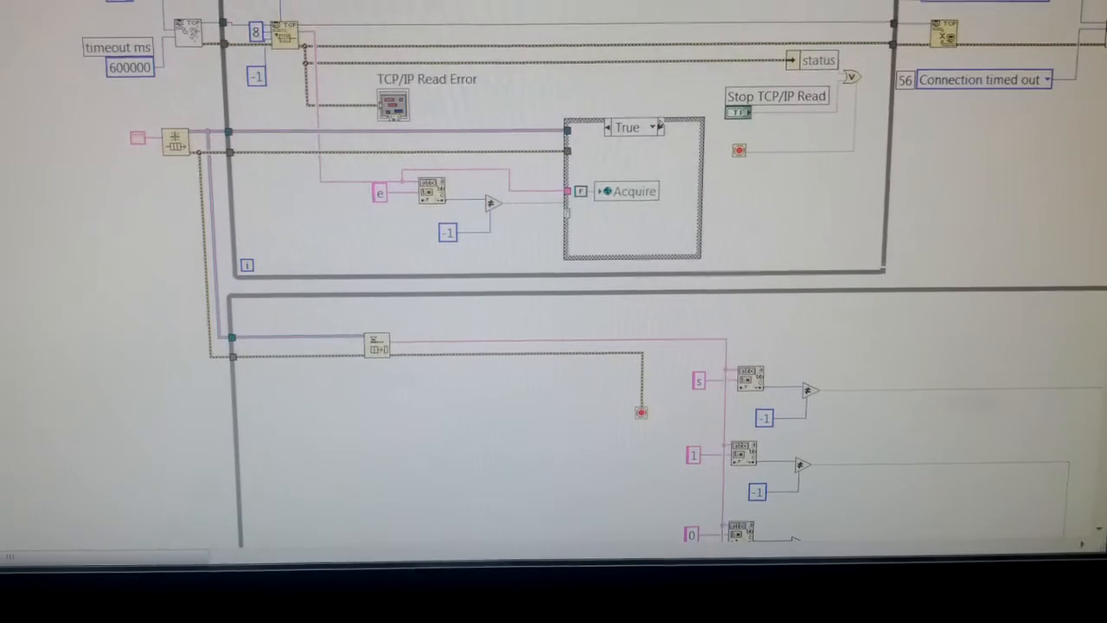
{"action": "left_click", "coordinate": [634, 128]}
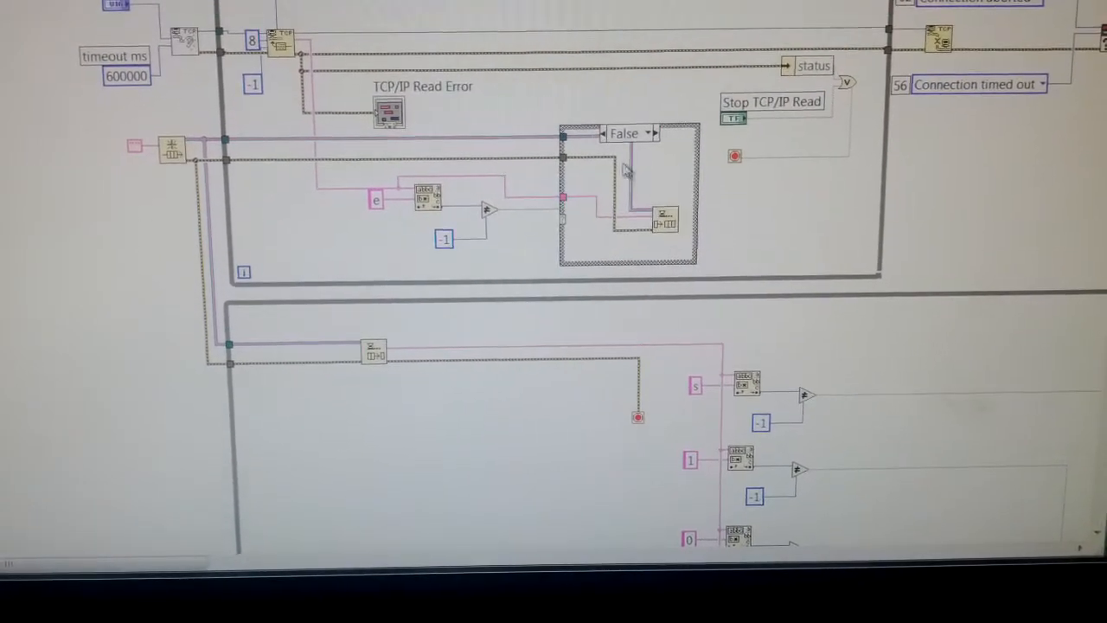
{"action": "left_click", "coordinate": [648, 132]}
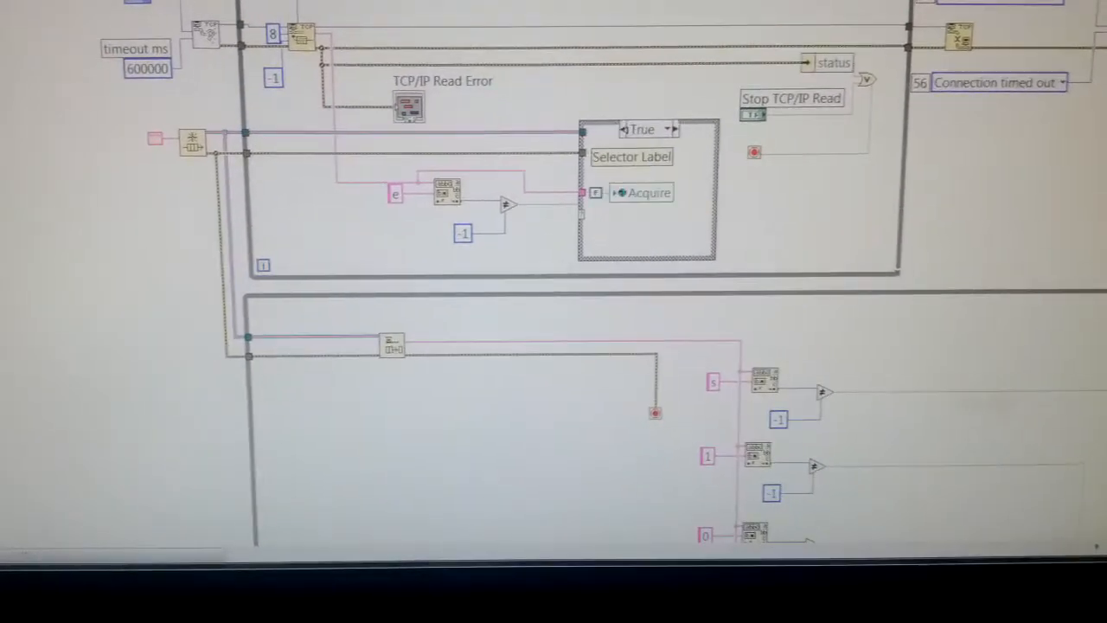
{"action": "scroll", "scroll_direction": "down", "scroll_amount": 3}
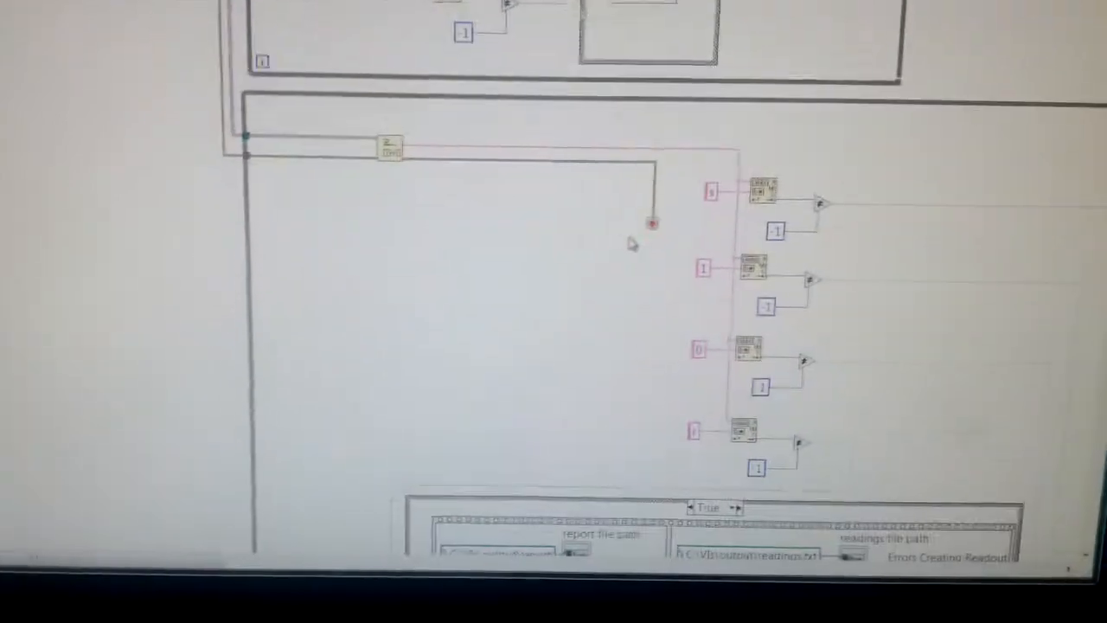
{"action": "scroll", "scroll_direction": "down", "scroll_amount": 3}
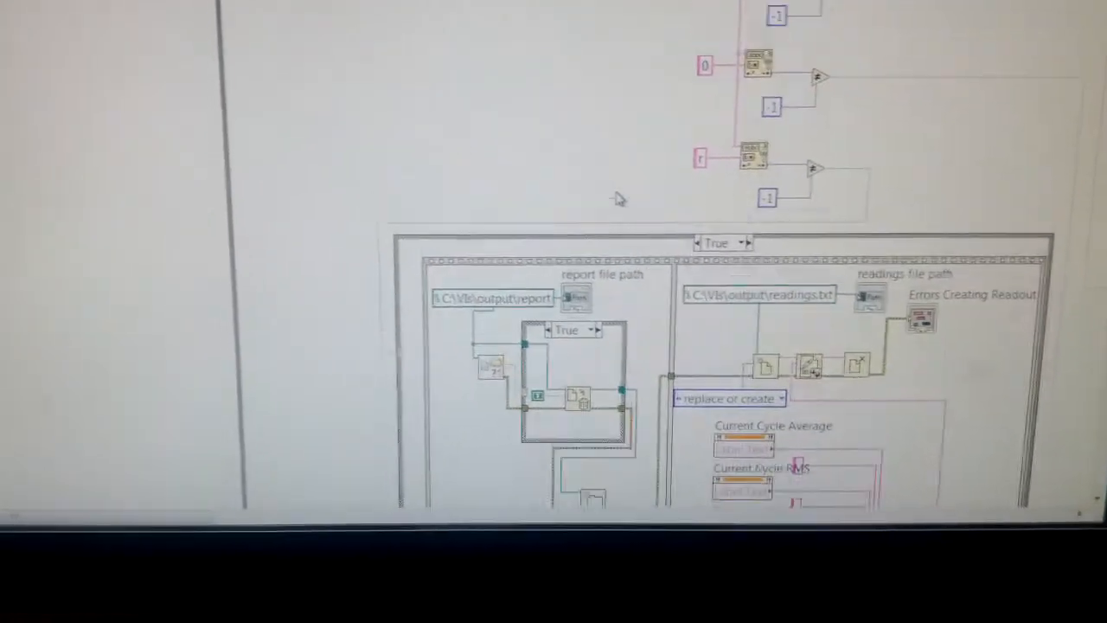
{"action": "scroll", "scroll_direction": "down", "scroll_amount": 3}
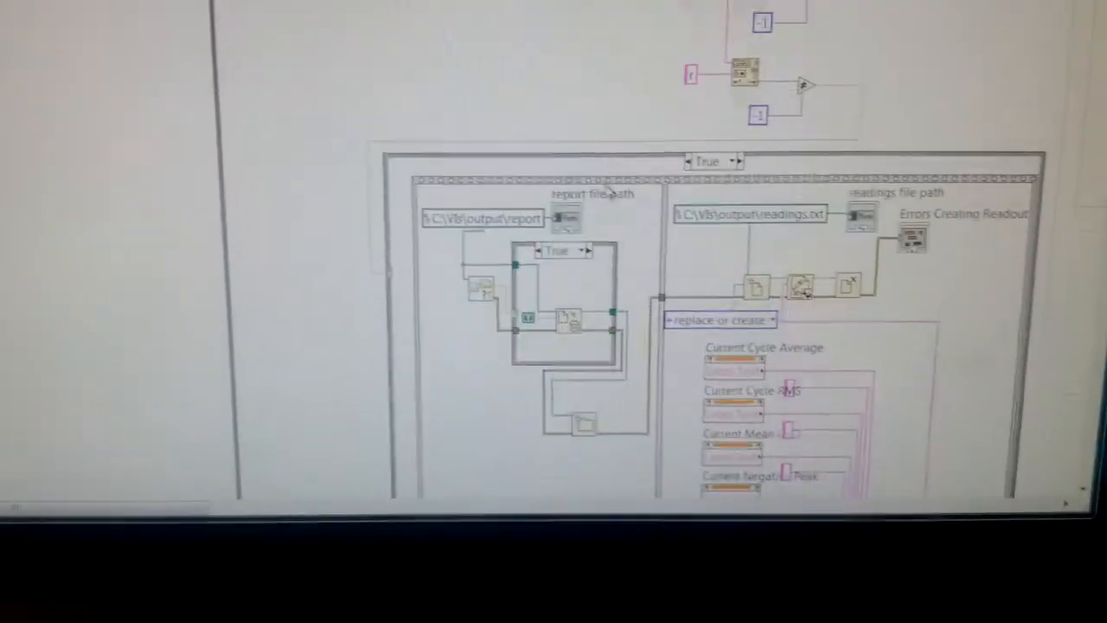
{"action": "scroll", "scroll_direction": "down", "scroll_amount": 3}
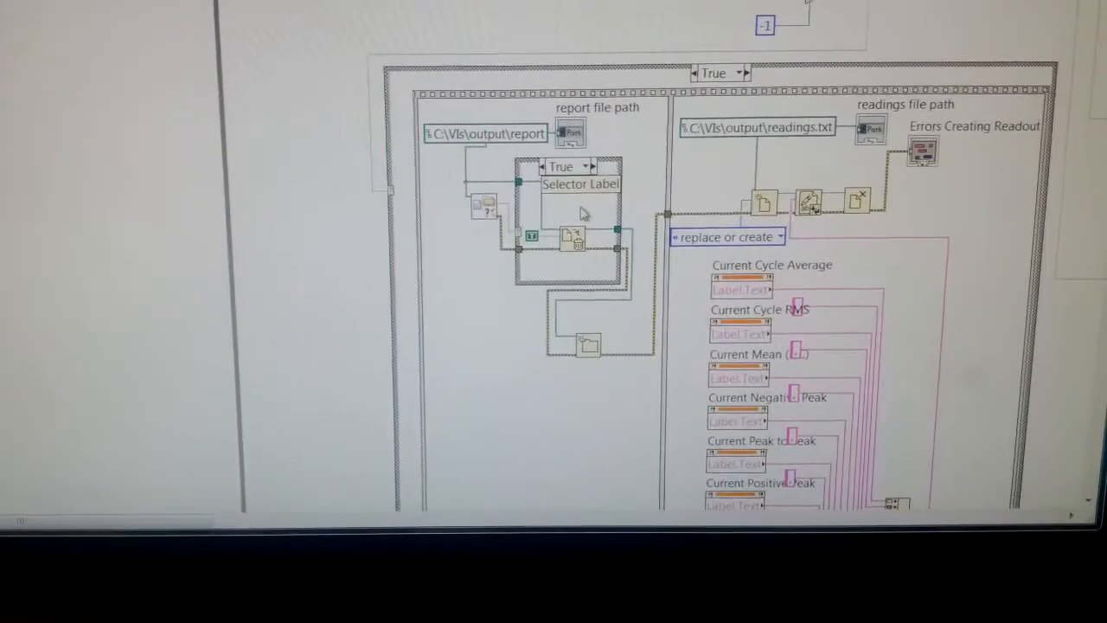
{"action": "scroll", "scroll_direction": "down", "scroll_amount": 3}
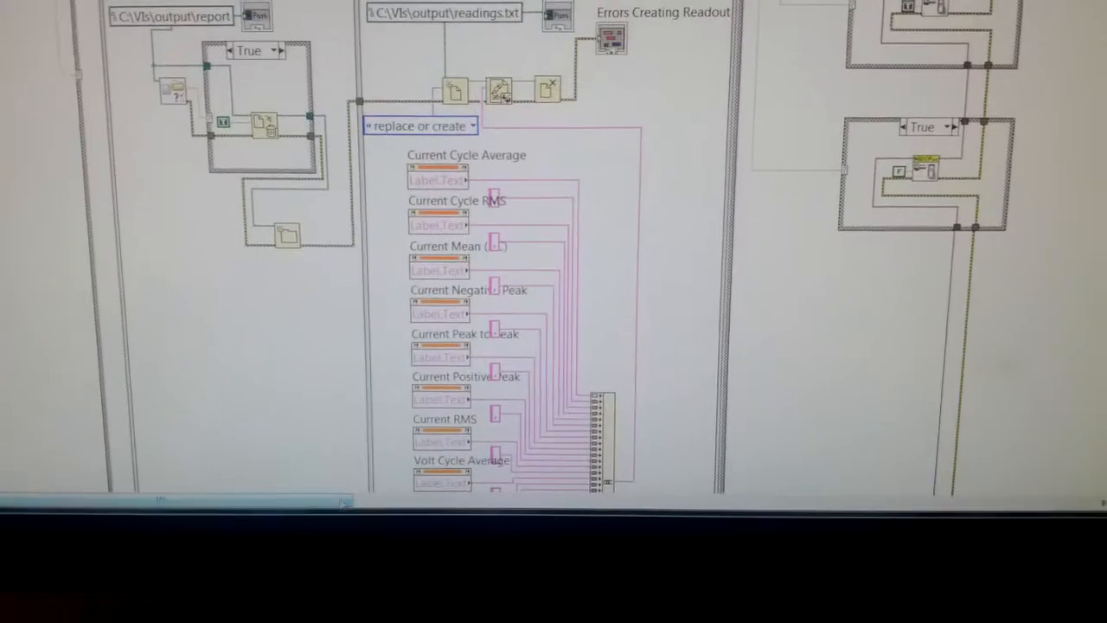
{"action": "scroll", "scroll_direction": "down", "scroll_amount": 3}
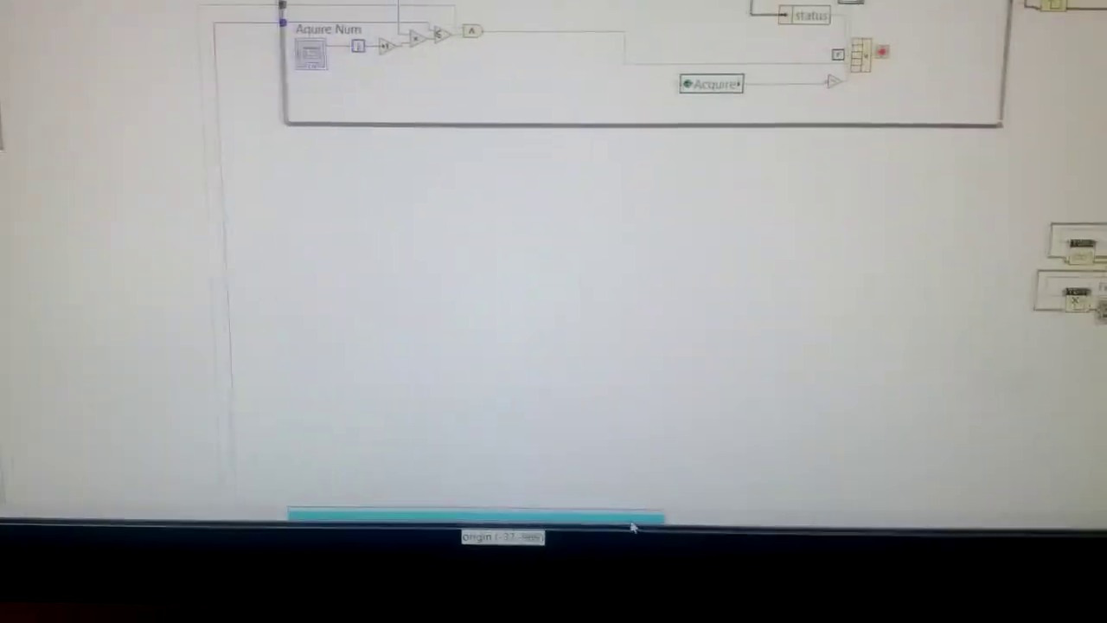
{"action": "scroll", "scroll_direction": "down", "scroll_amount": 3}
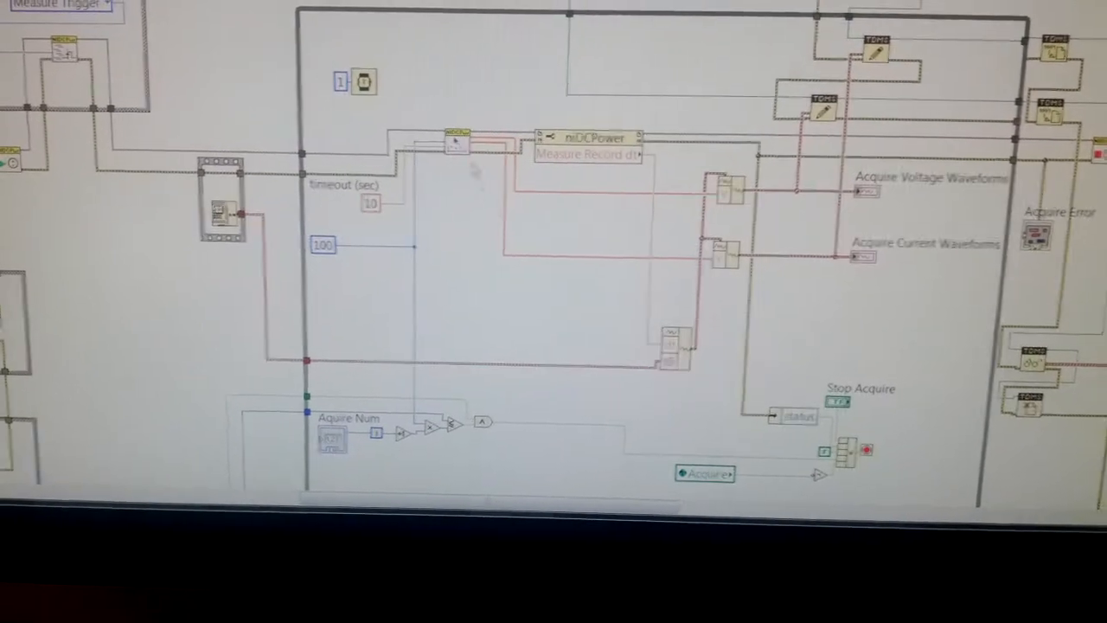
{"action": "scroll", "scroll_direction": "up", "scroll_amount": 3}
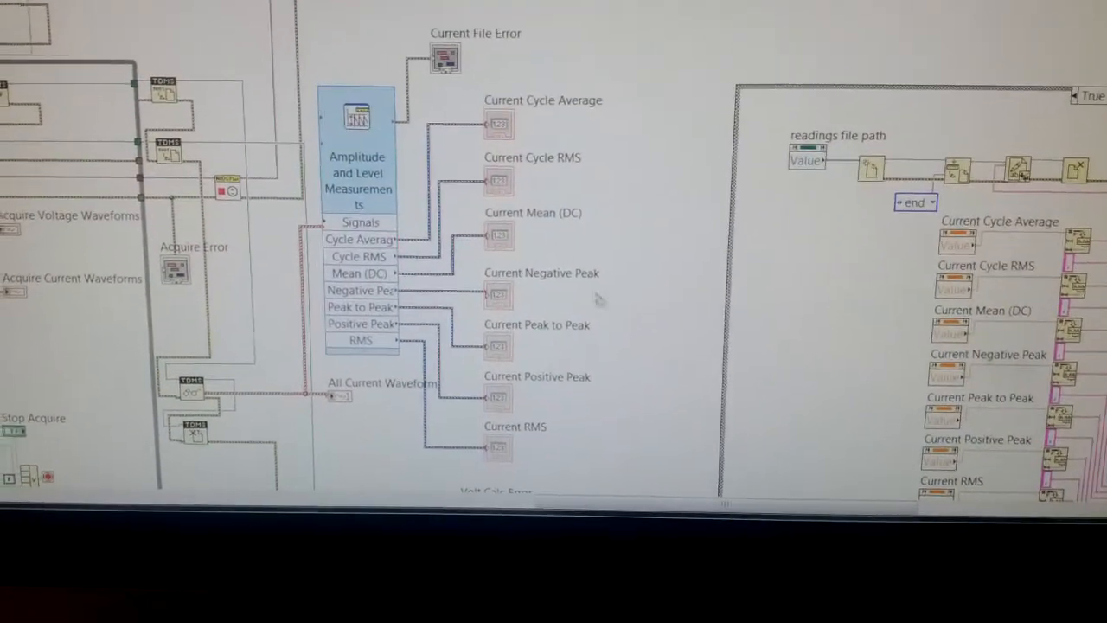
{"action": "scroll", "scroll_direction": "down", "scroll_amount": 3}
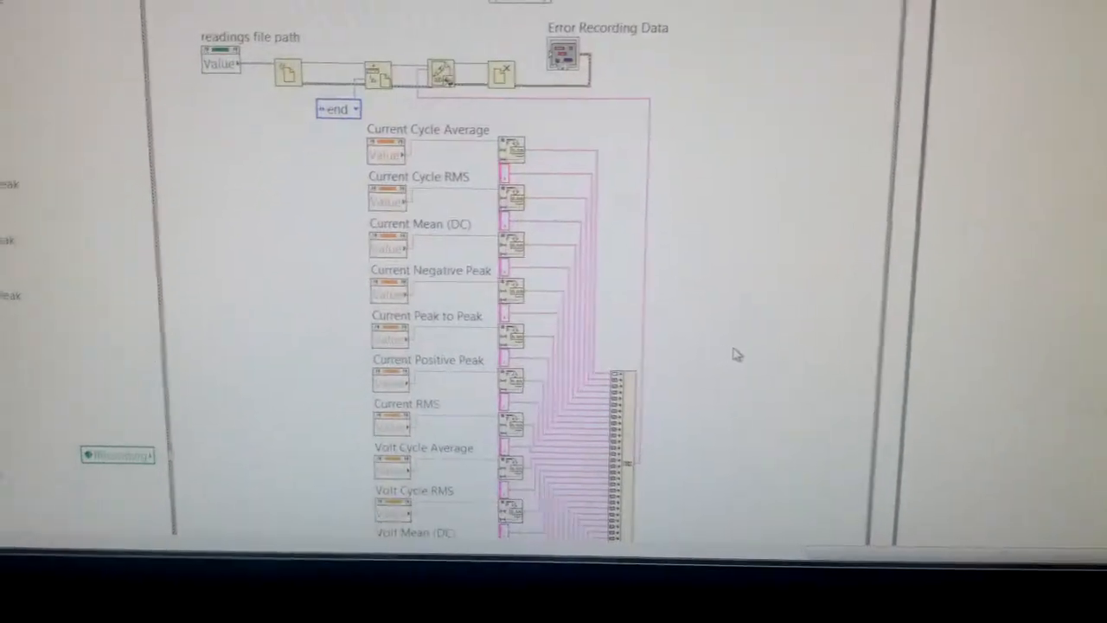
{"action": "scroll", "scroll_direction": "down", "scroll_amount": 3}
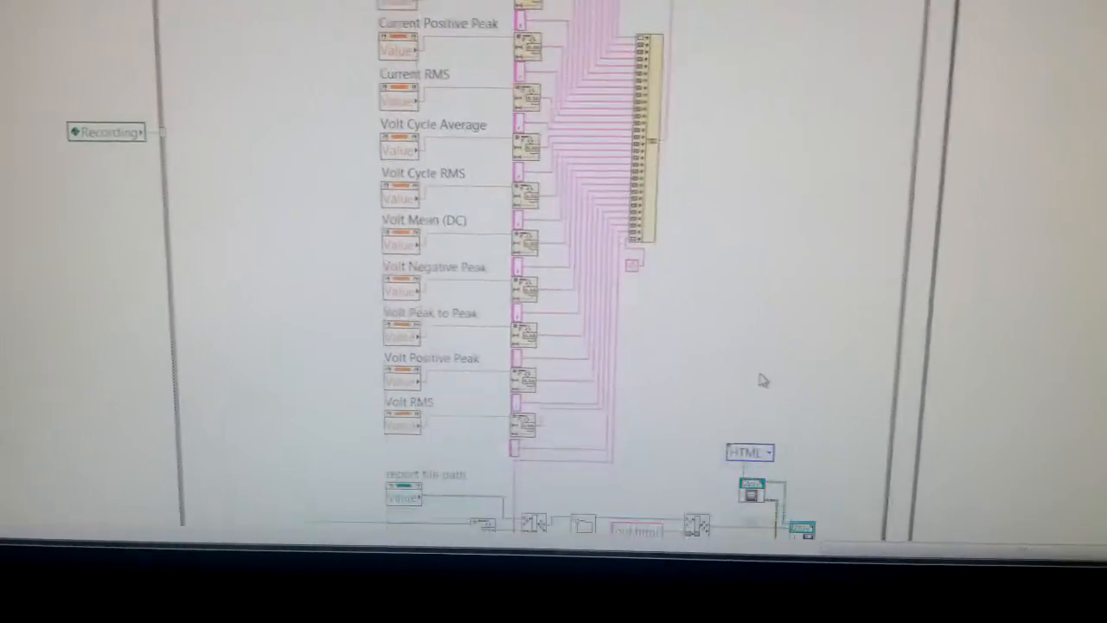
{"action": "scroll", "scroll_direction": "down", "scroll_amount": 3}
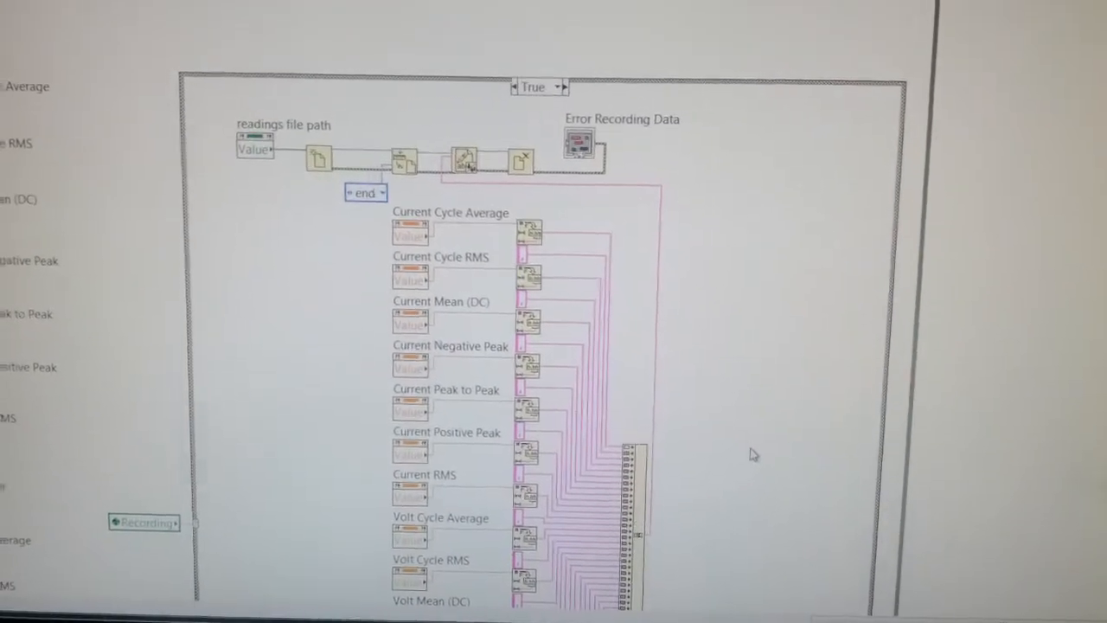
{"action": "scroll", "scroll_direction": "down", "scroll_amount": 3}
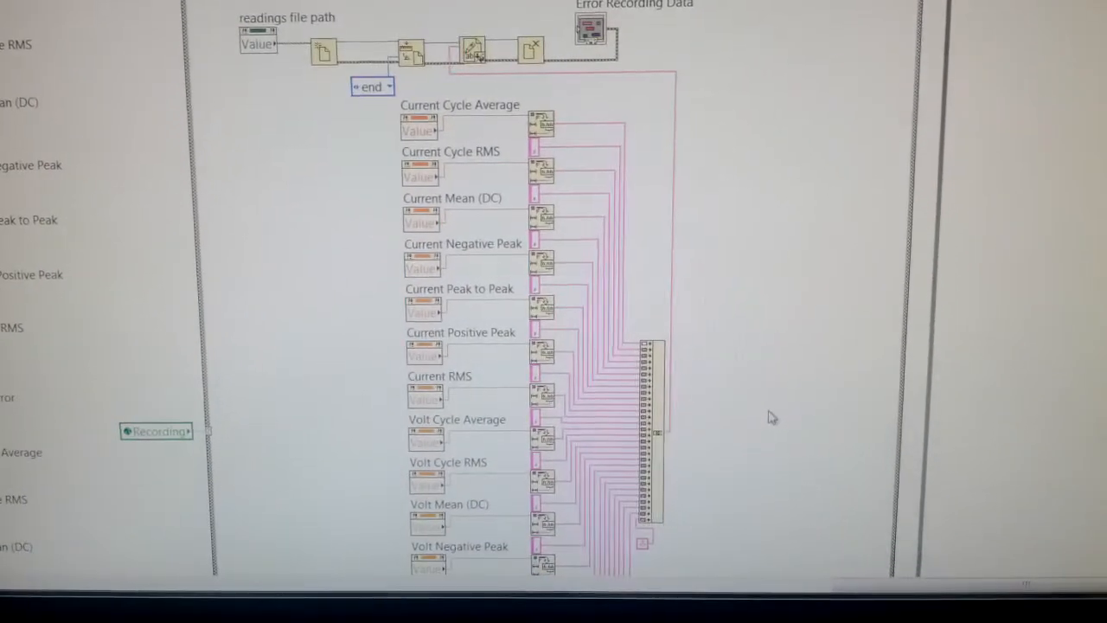